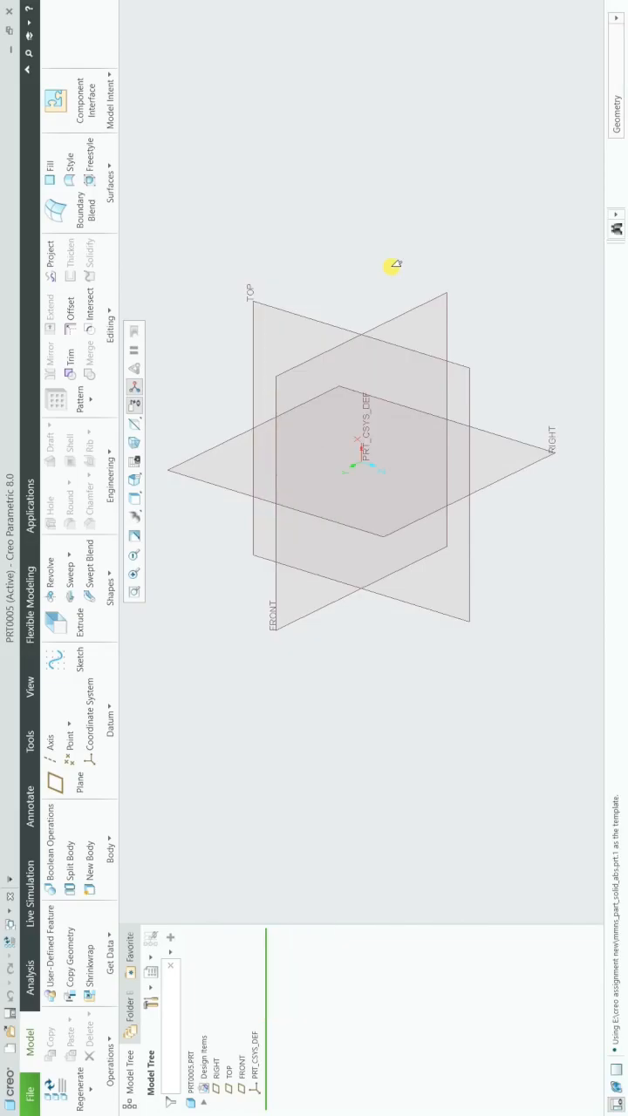
pyautogui.moveTo(143, 520)
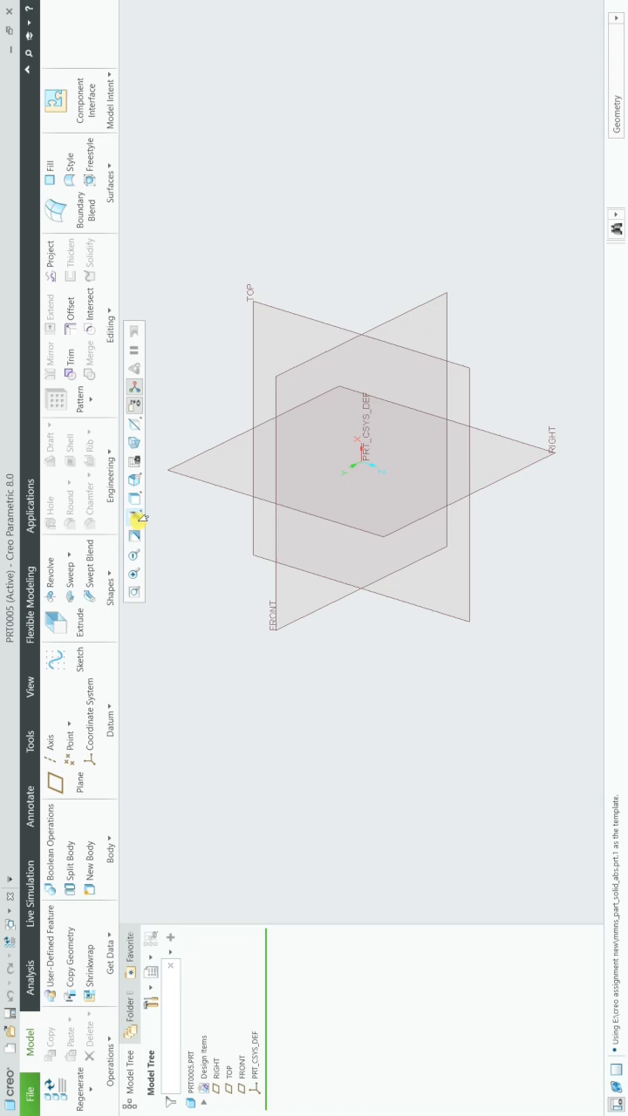
# Start a new sketch placed on the FRONT datum plane with RIGHT as orientation reference
pyautogui.click(73, 659)
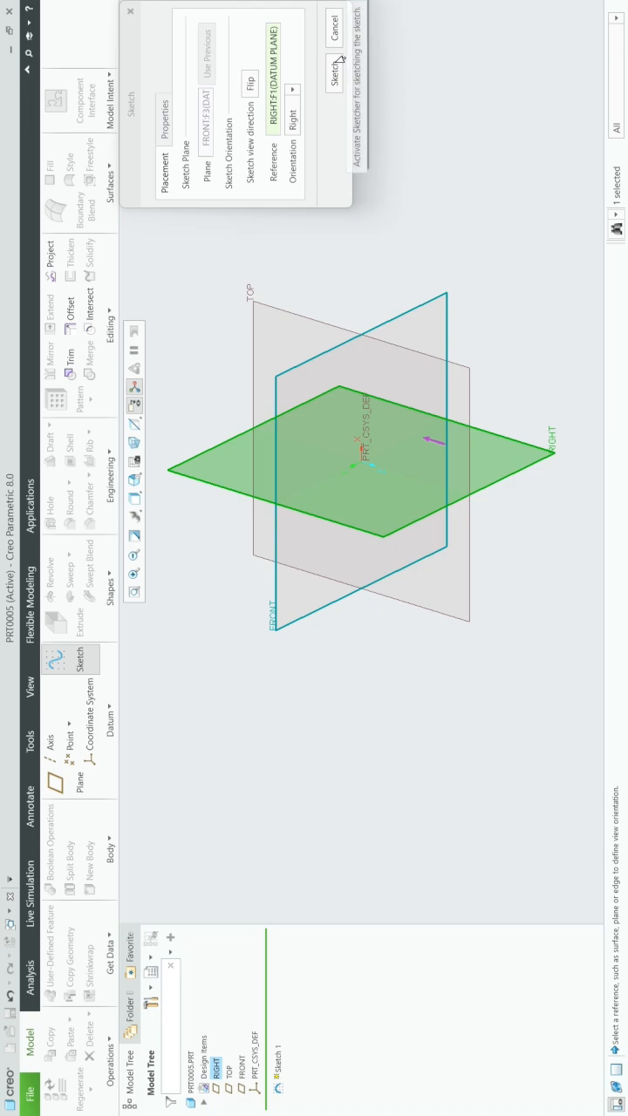
# Draw a sine-like spline across the FRONT-plane sketch and complete it as Sketch 1
pyautogui.click(331, 82)
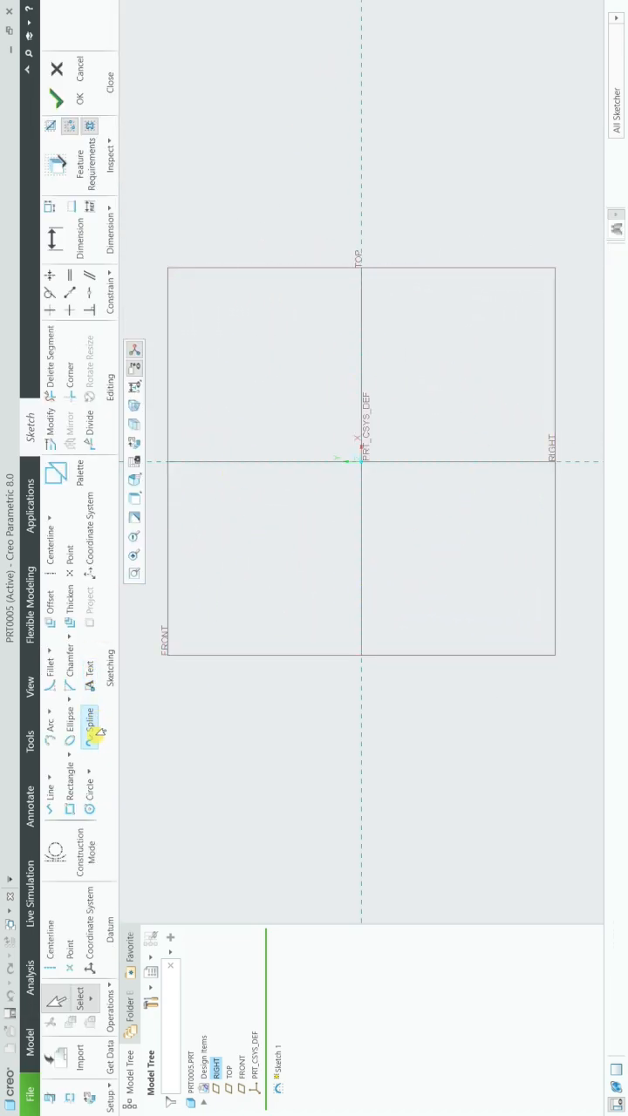
pyautogui.click(88, 725)
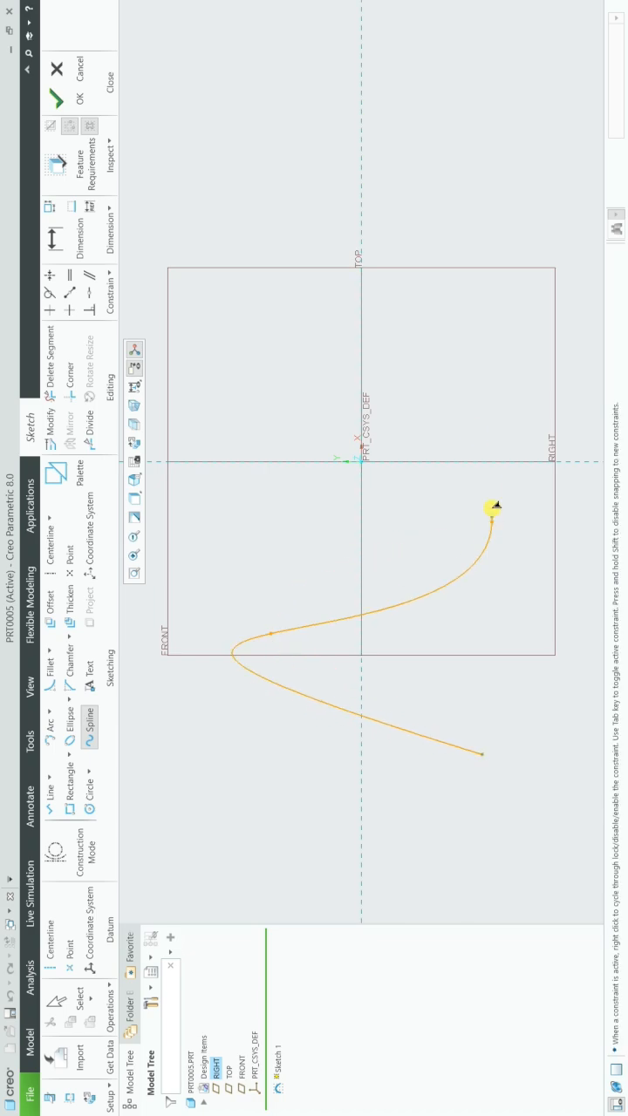
pyautogui.moveTo(488, 510); pyautogui.dragTo(509, 200)
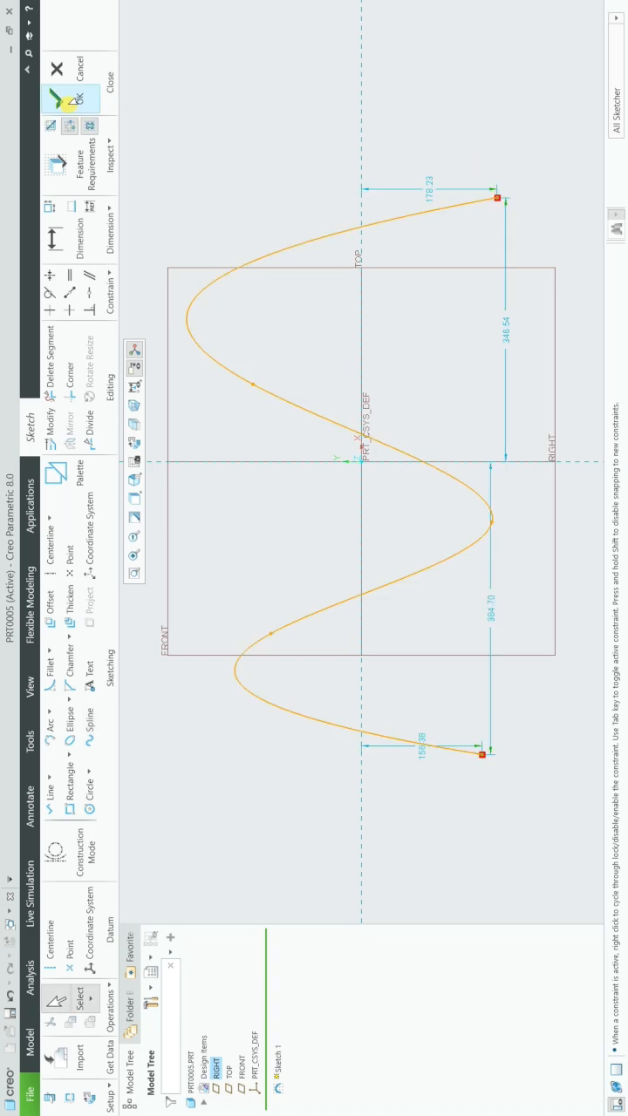
pyautogui.click(73, 98)
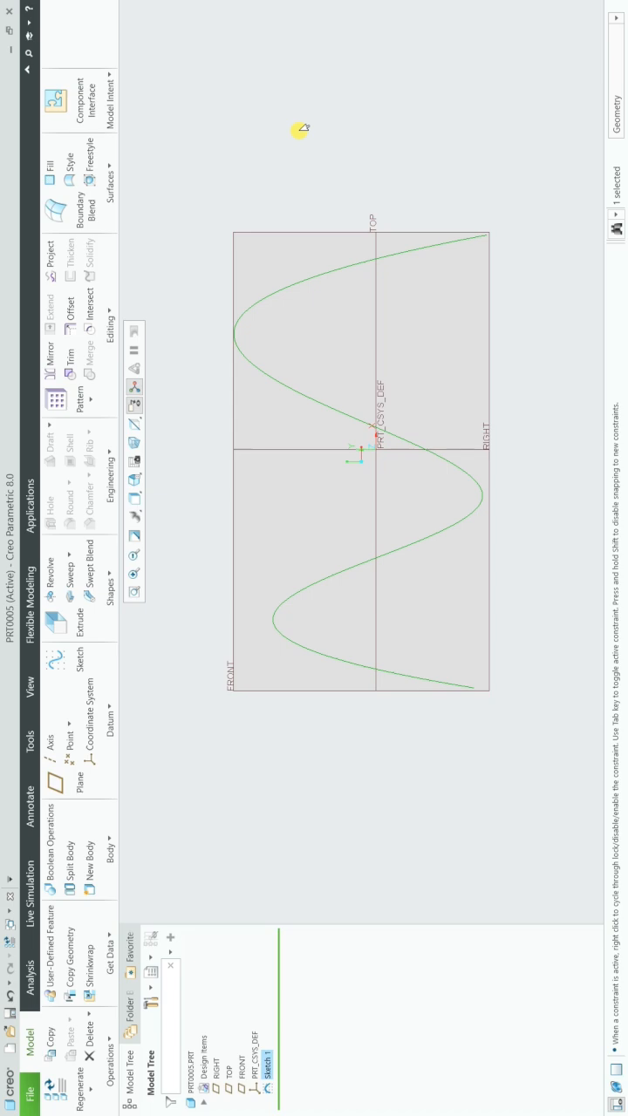
pyautogui.moveTo(67, 571)
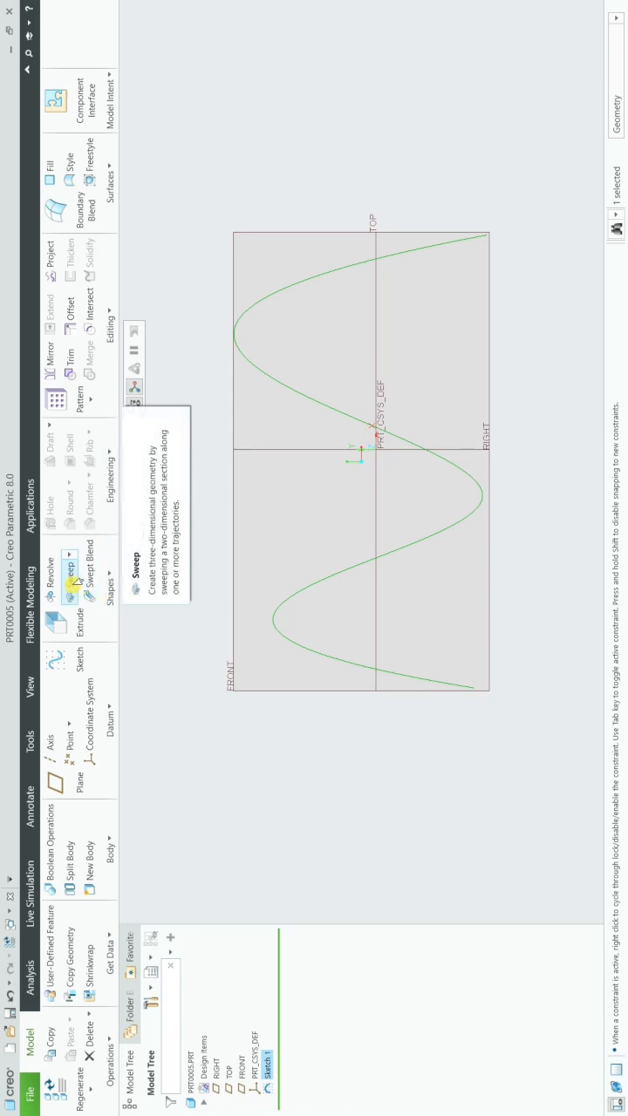
# Start a Sweep feature using the spline sketch as its origin trajectory
pyautogui.click(68, 565)
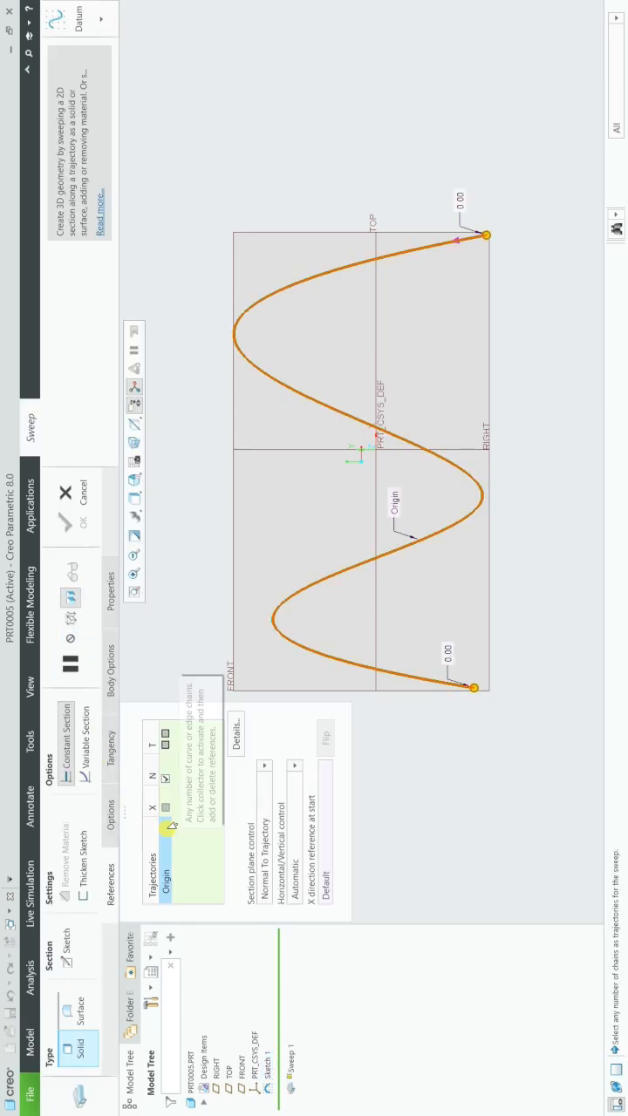